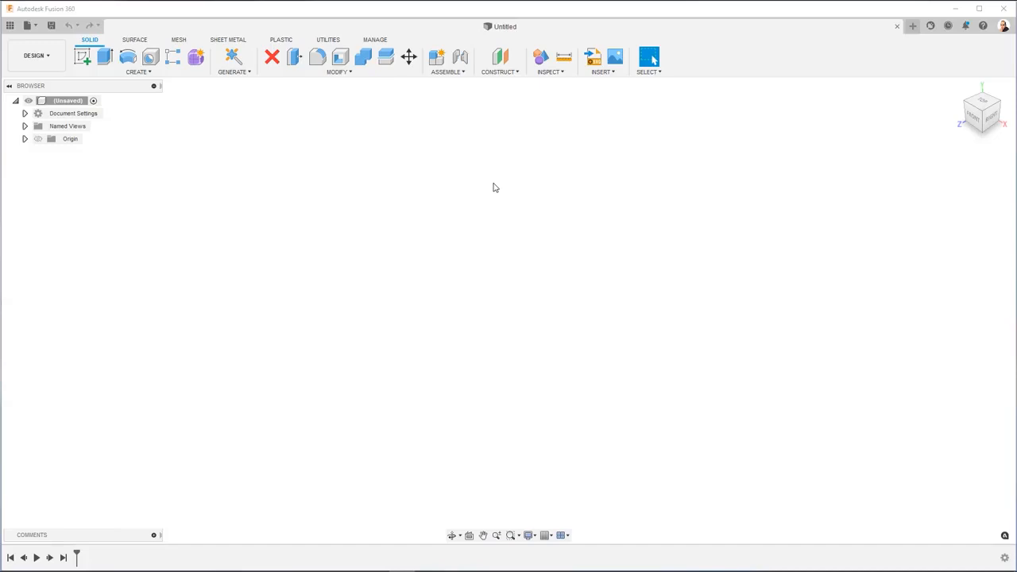
mouse_move(422, 264)
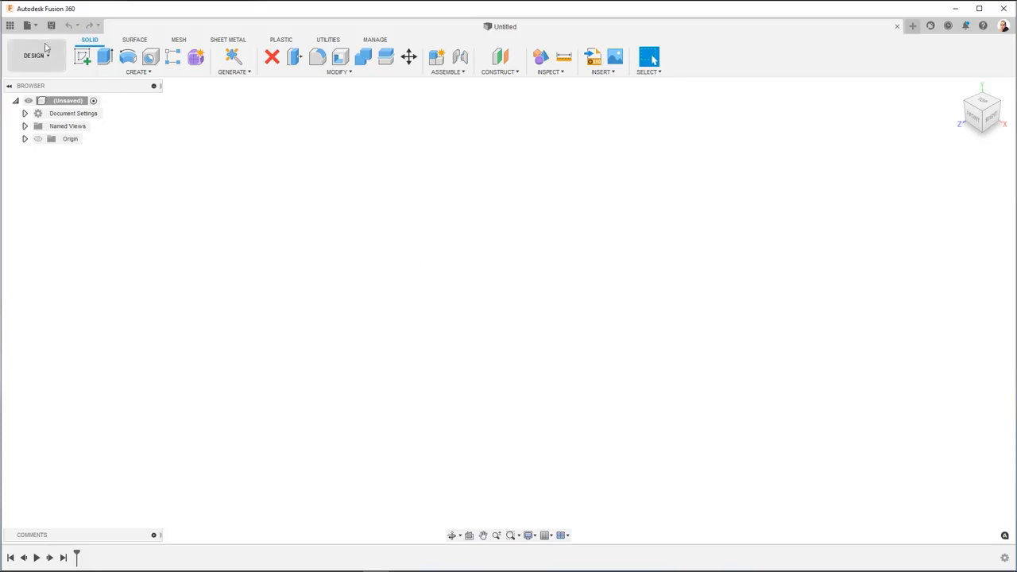
Show the Data Panel listing all projects in the team hub
left_click(9, 26)
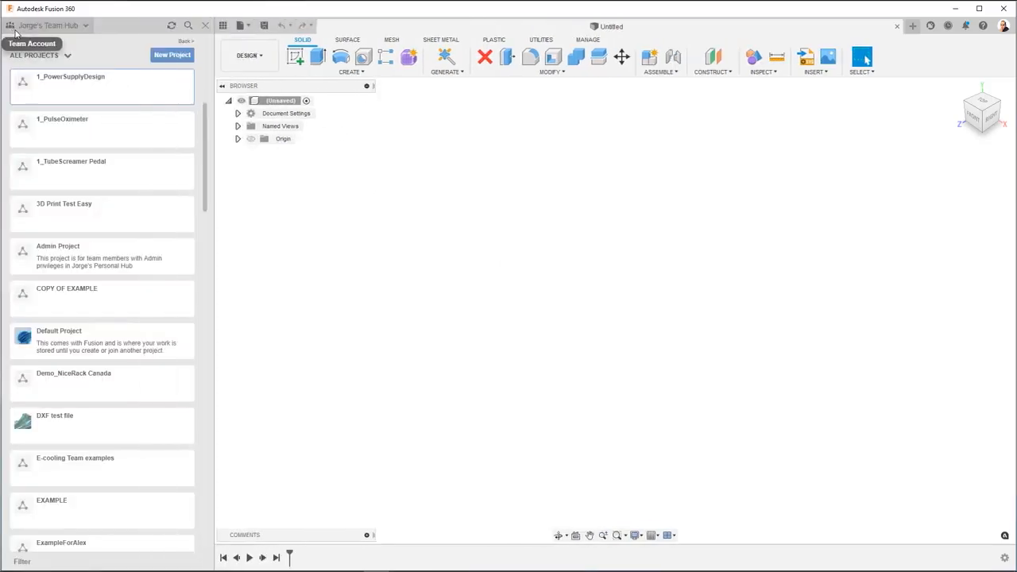
mouse_move(103, 54)
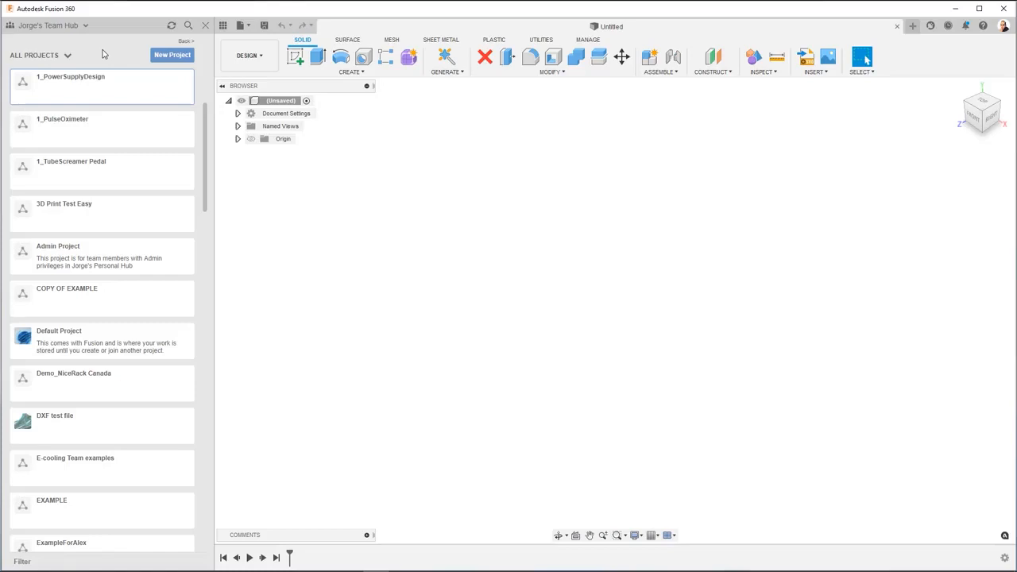
mouse_move(114, 56)
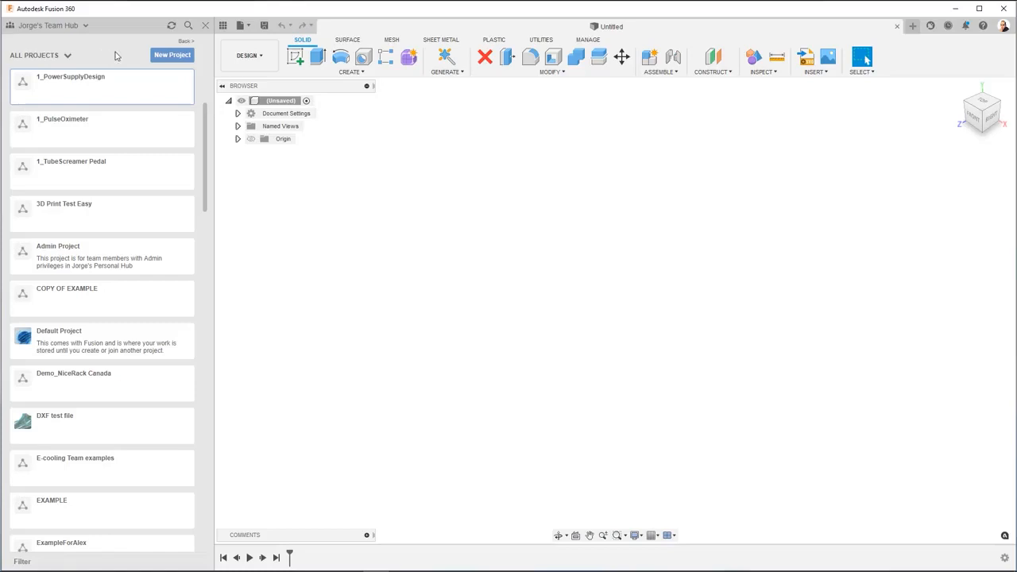
mouse_move(171, 54)
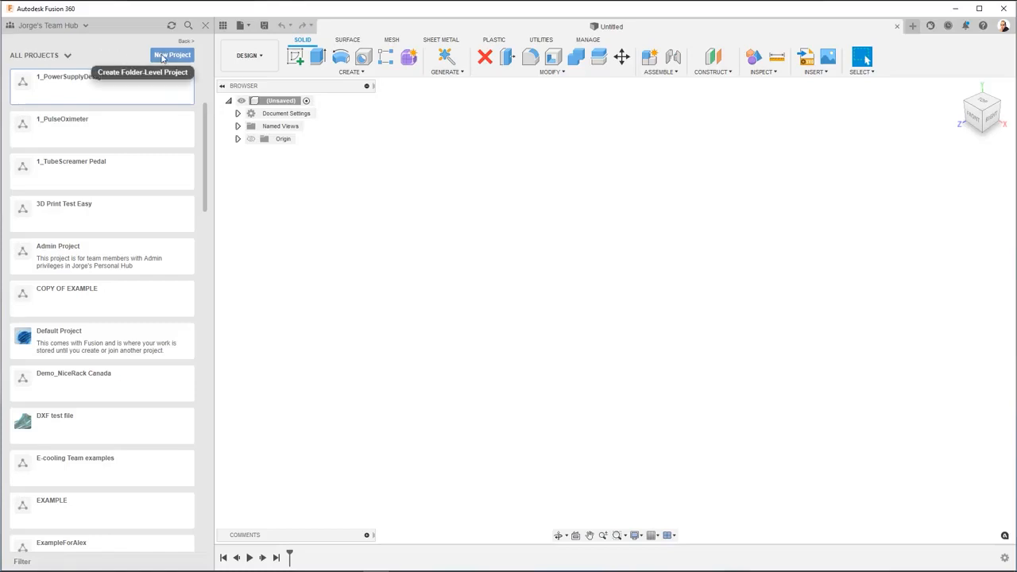
Create a new project named 'AtoZ Project' in the team hub
left_click(172, 54)
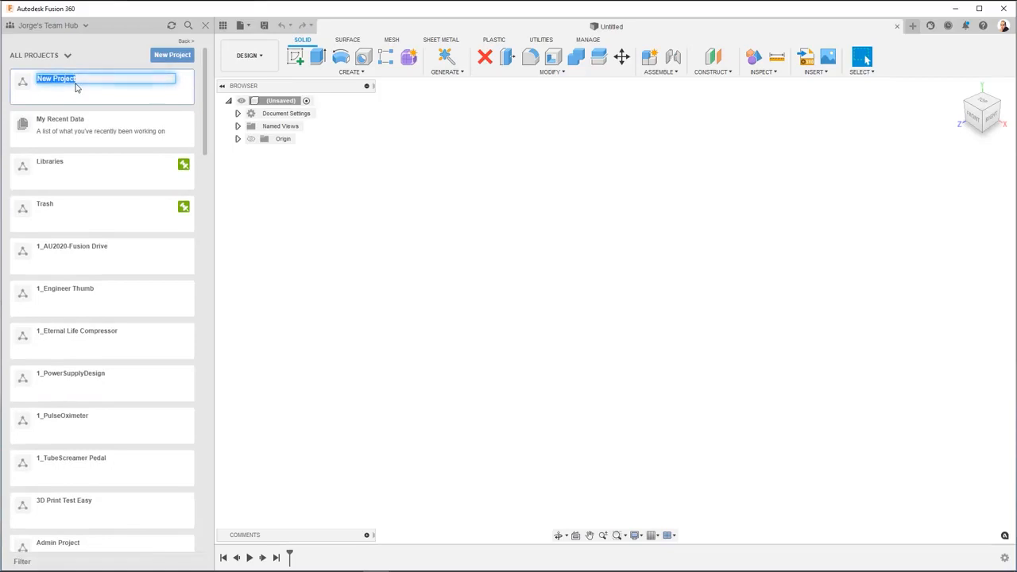
type("AtoZ")
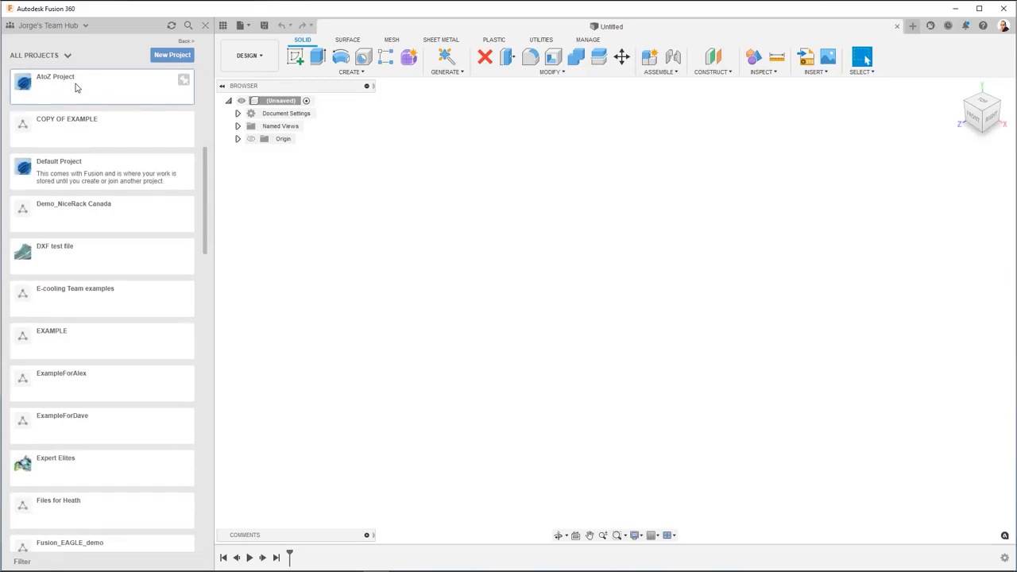
Enter the empty AtoZ Project and bring up the File menu for new documents
double_click(55, 83)
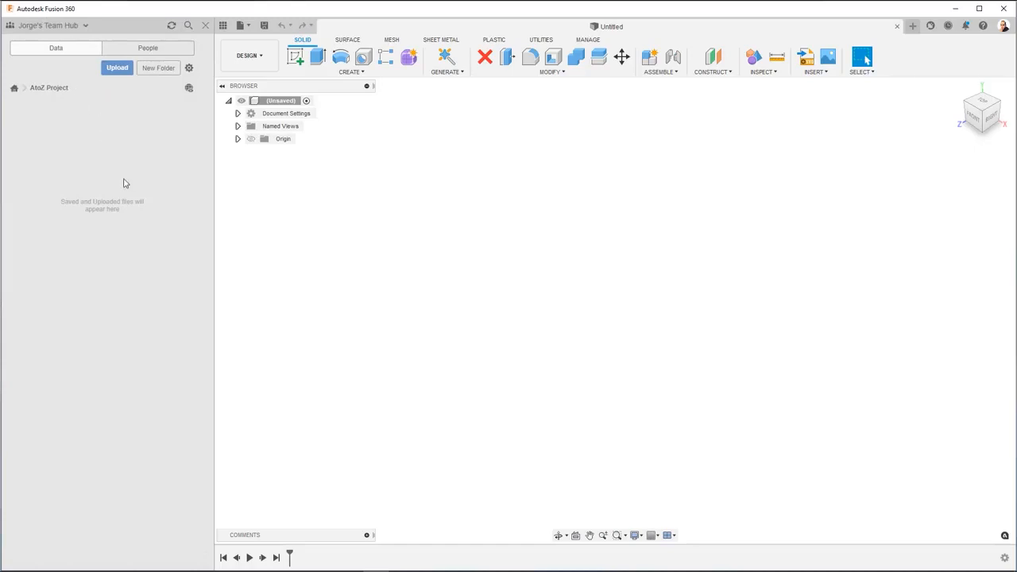
mouse_move(121, 184)
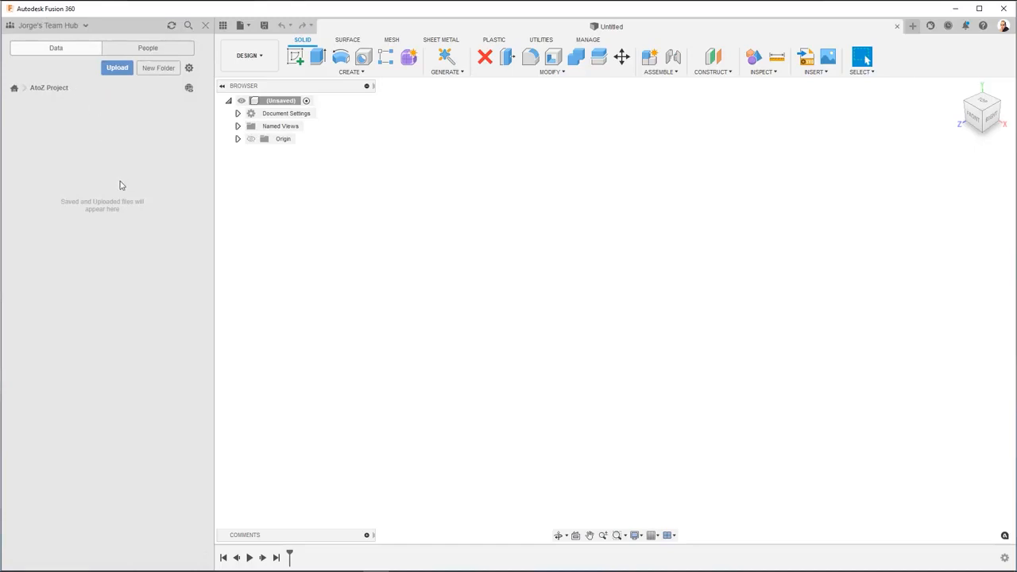
mouse_move(209, 111)
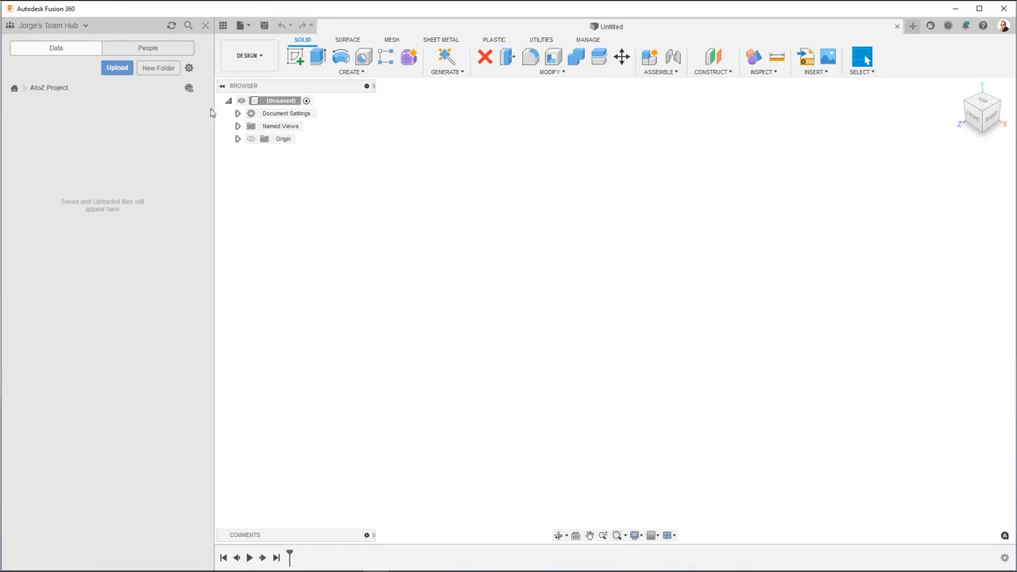
left_click(244, 26)
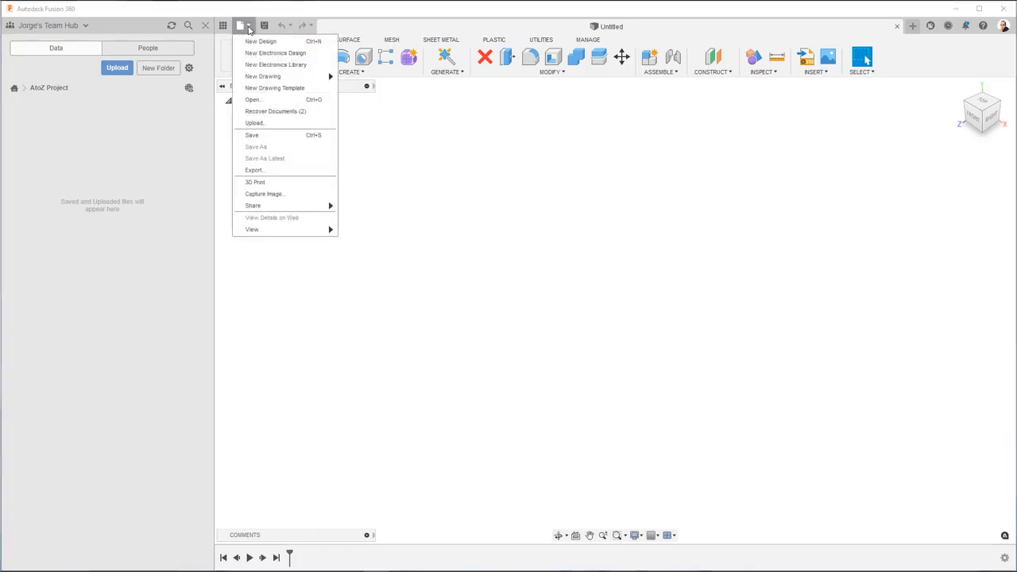
mouse_move(275, 52)
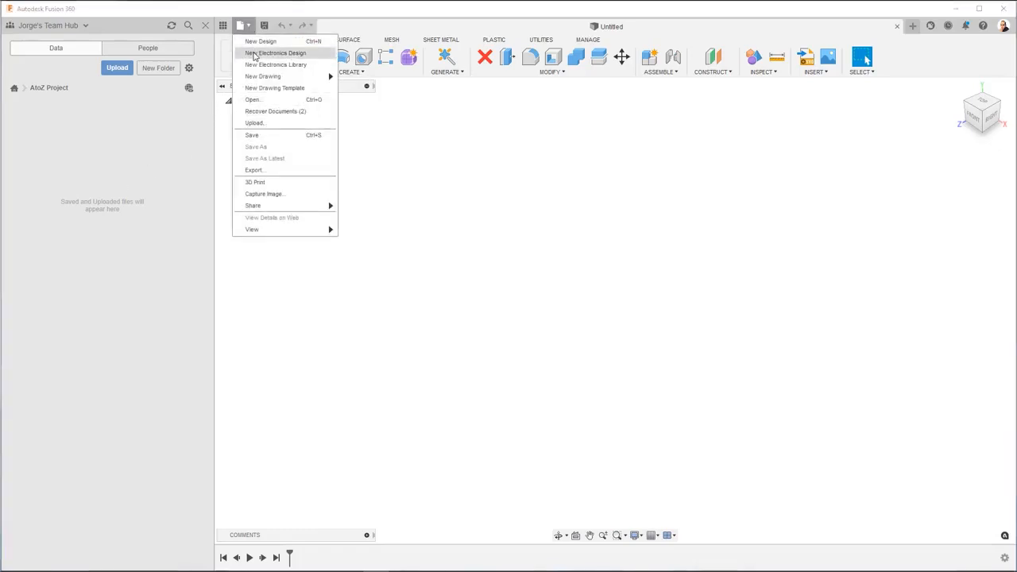
Start a new untitled electronics design from the File menu
left_click(275, 53)
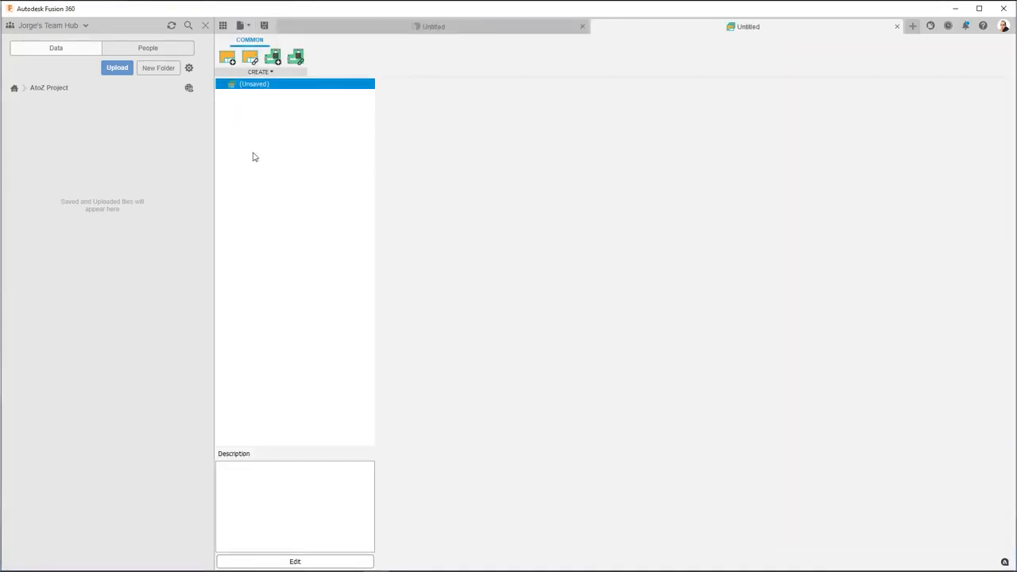
mouse_move(254, 173)
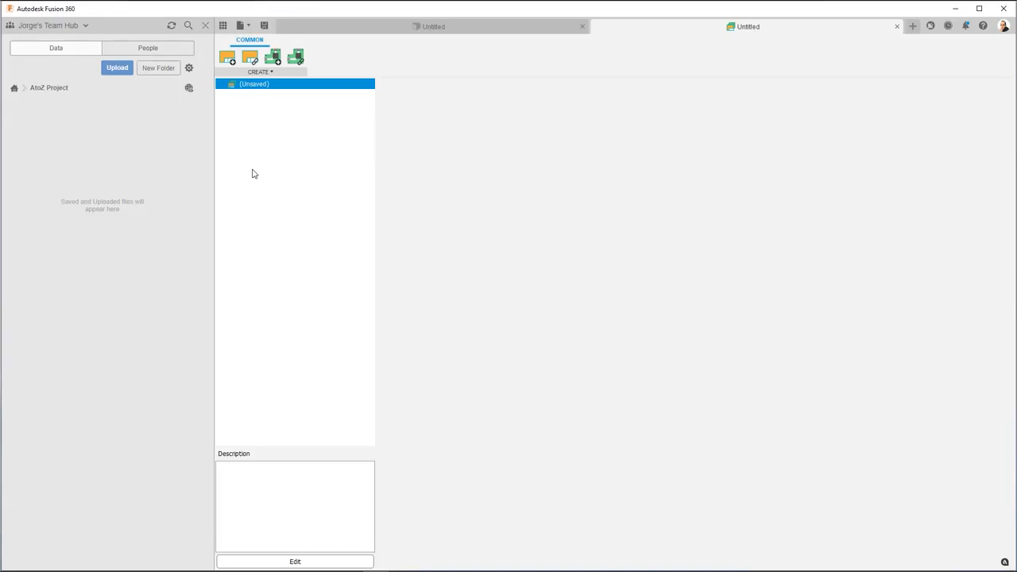
mouse_move(229, 57)
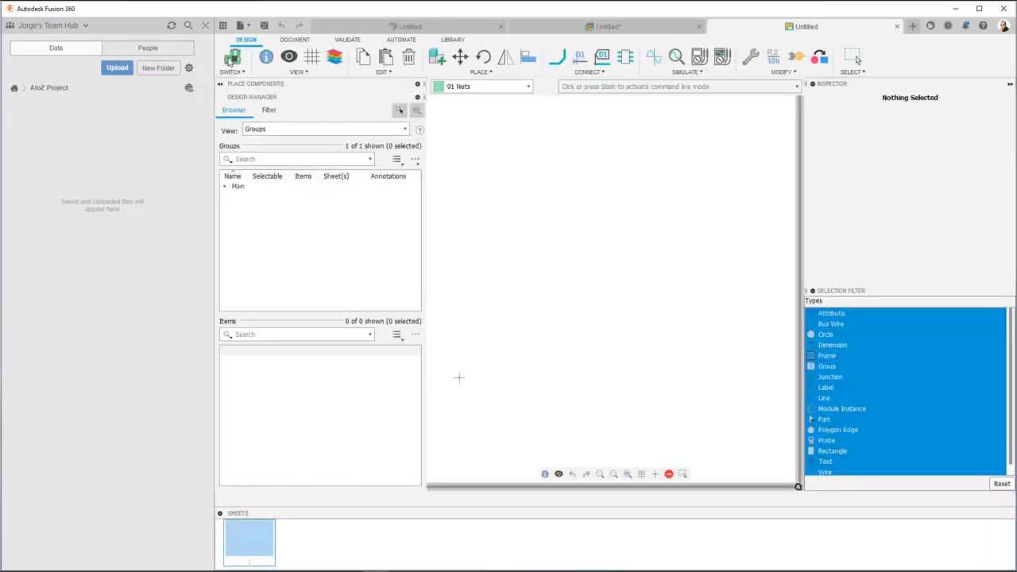
Add the PCB document and return to the unsaved electronics design overview
left_click(852, 57)
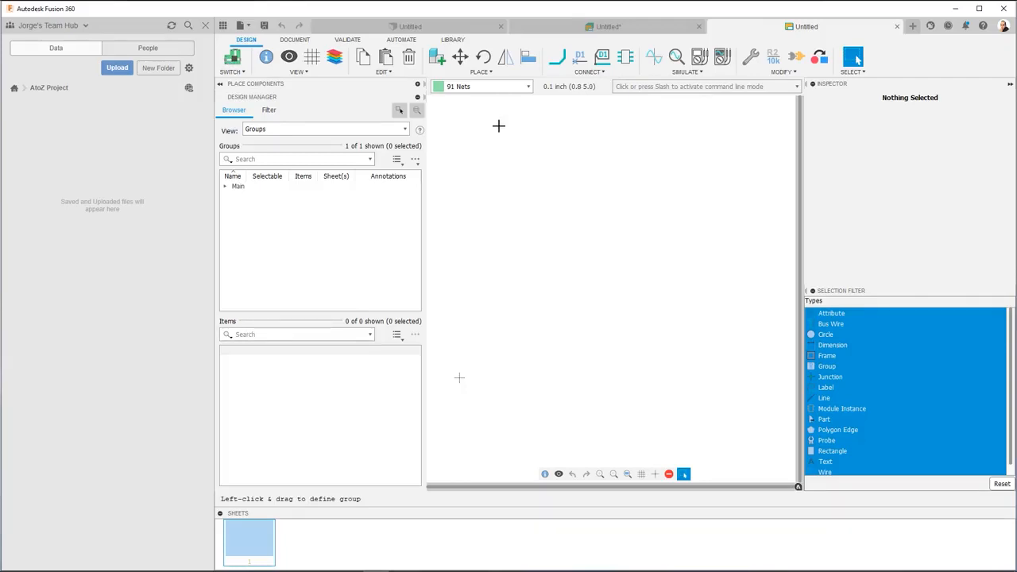
mouse_move(232, 57)
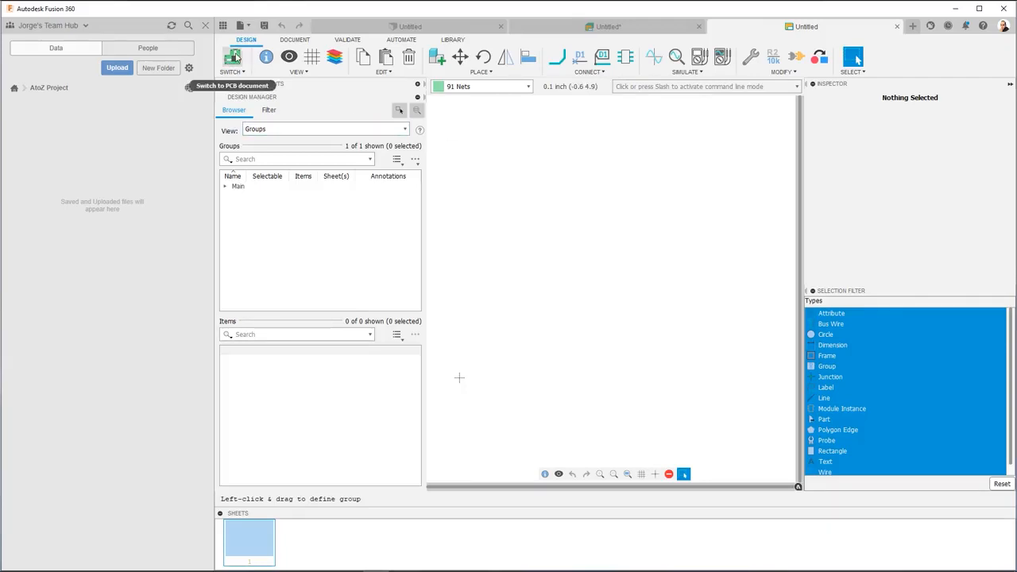
mouse_move(445, 110)
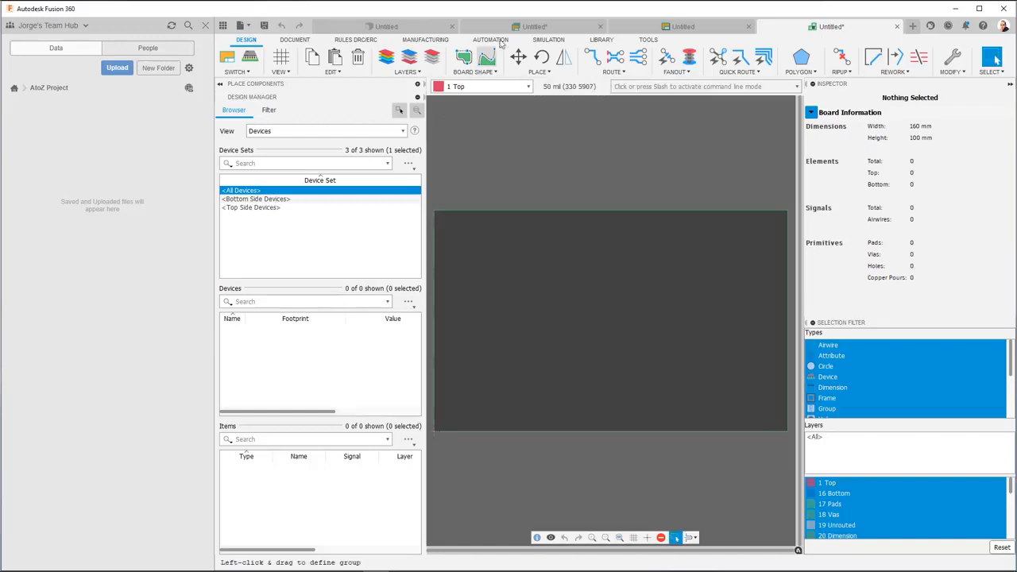
left_click(509, 25)
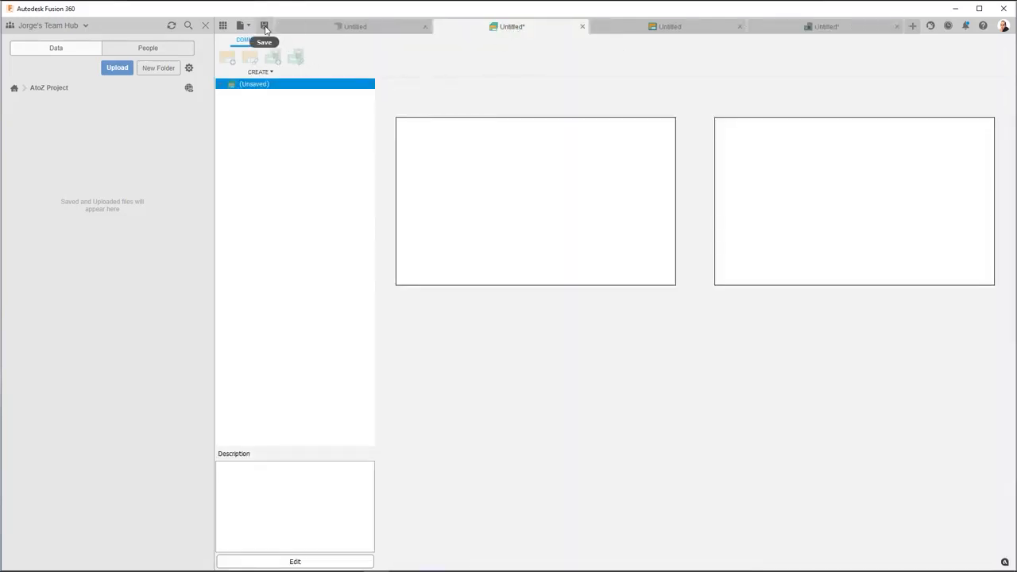
Save the electronics design as 'AtoZ' in A2Z Project
left_click(264, 25)
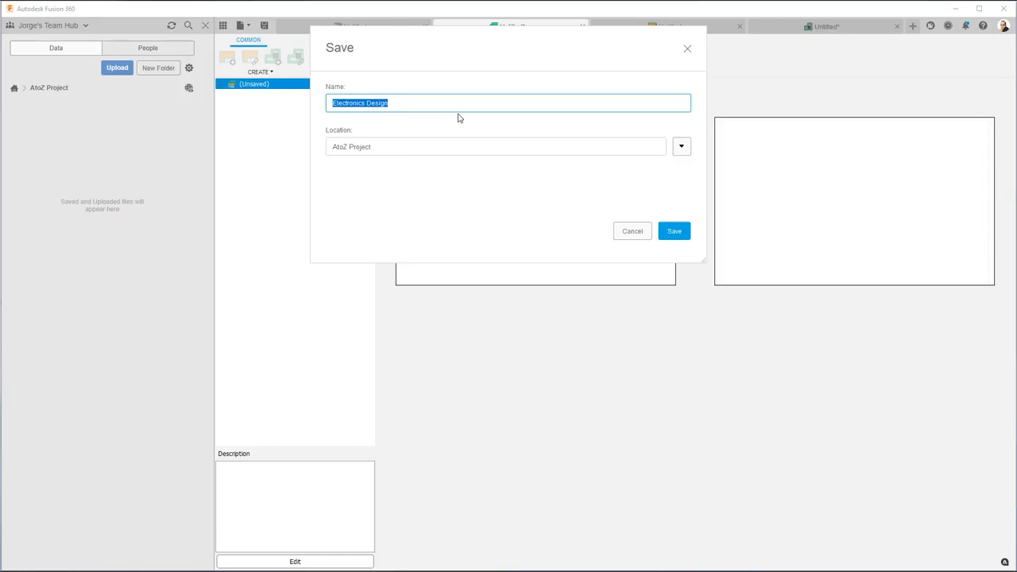
type("A")
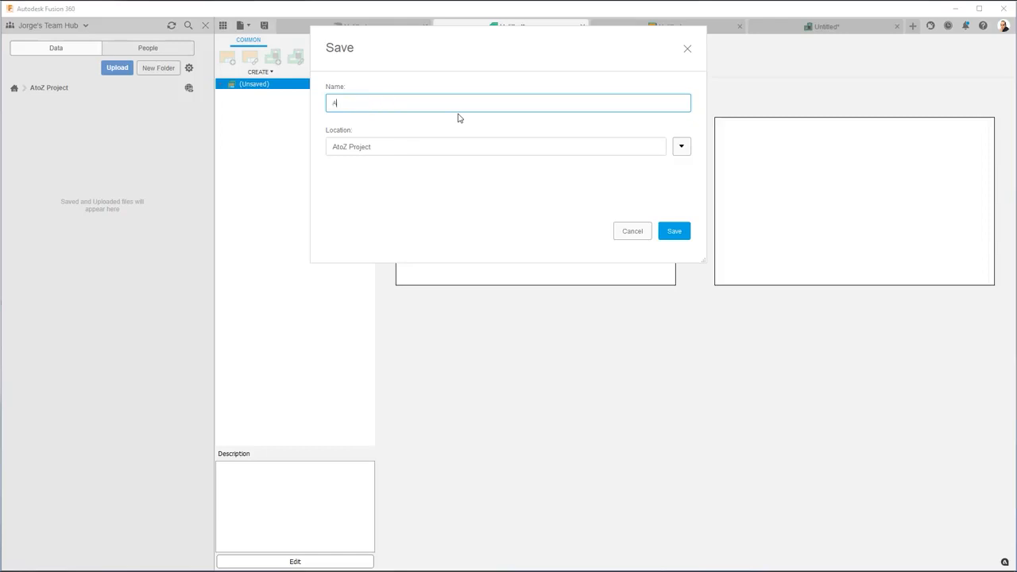
type("toZ")
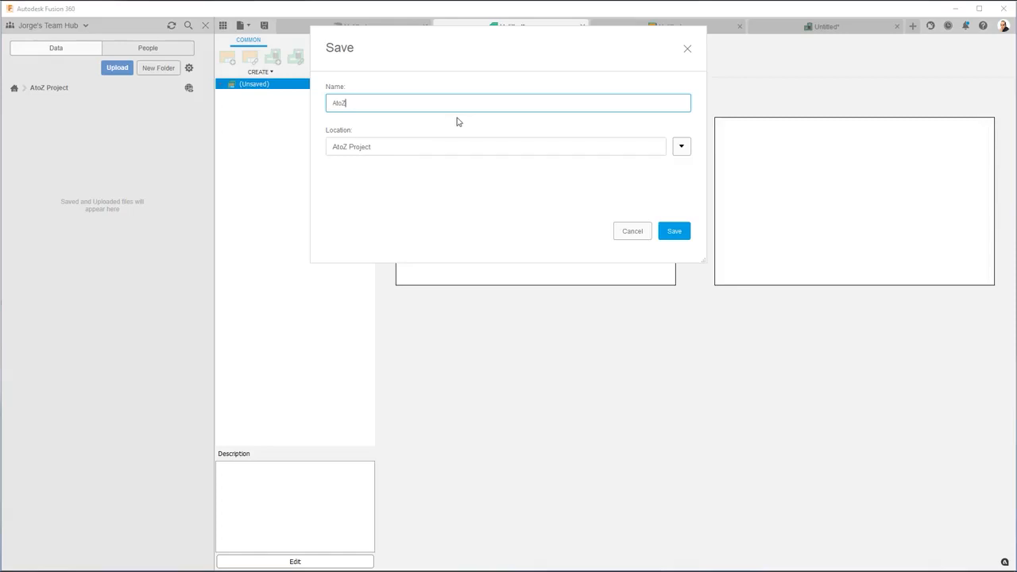
mouse_move(716, 248)
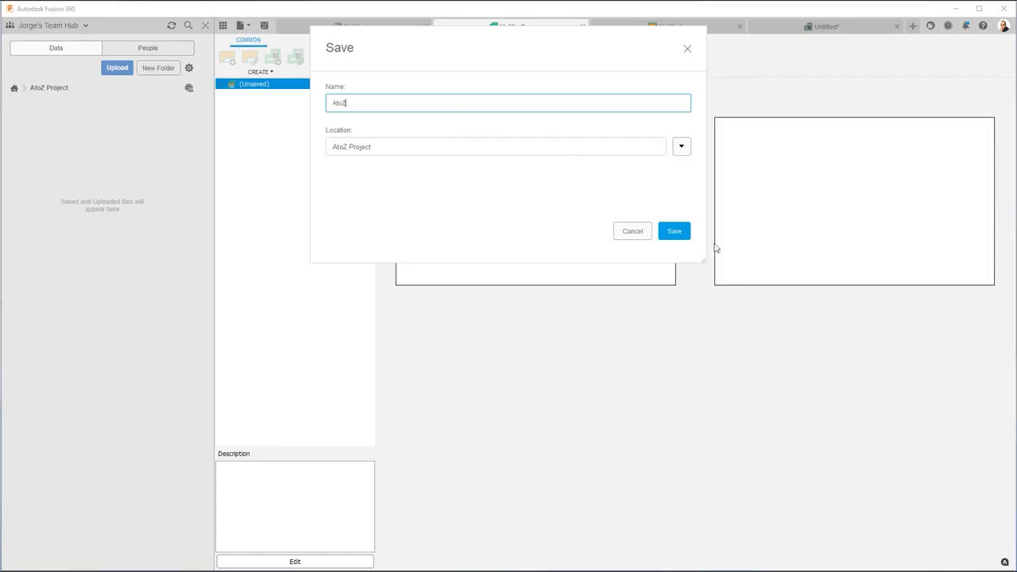
left_click(674, 230)
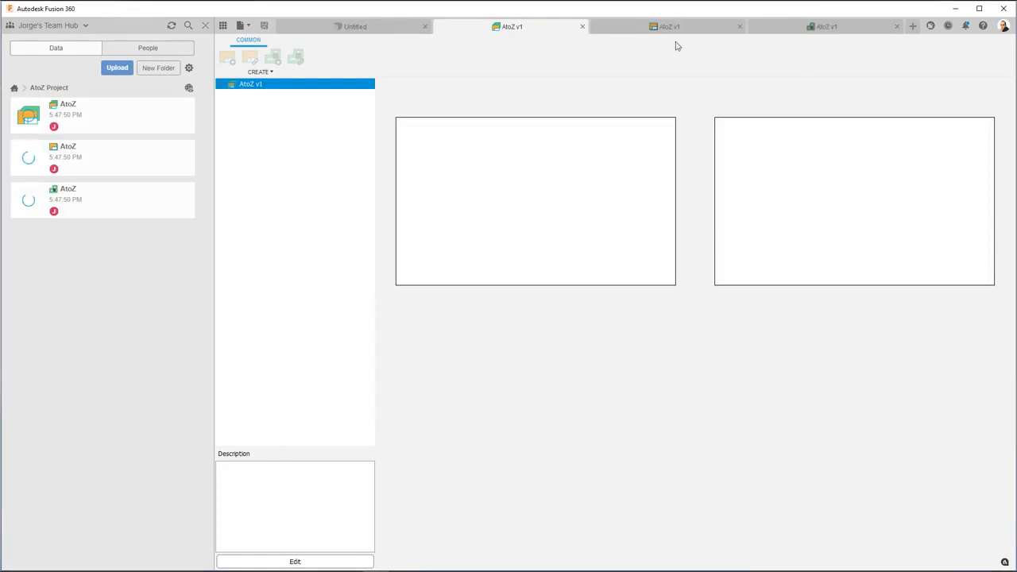
Switch through the AtoZ v1 schematic to the AtoZ v1 PCB document
left_click(680, 25)
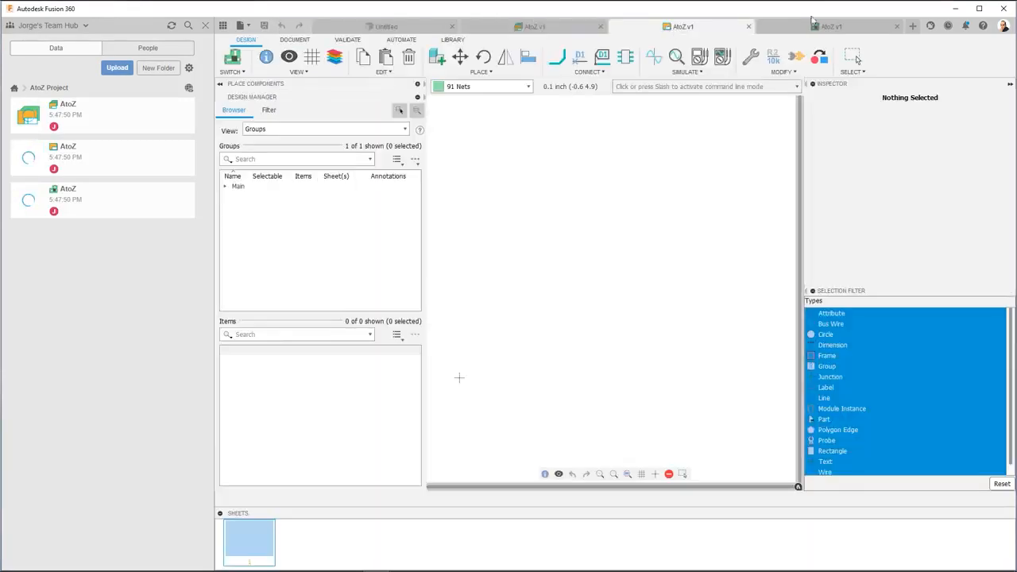
left_click(830, 26)
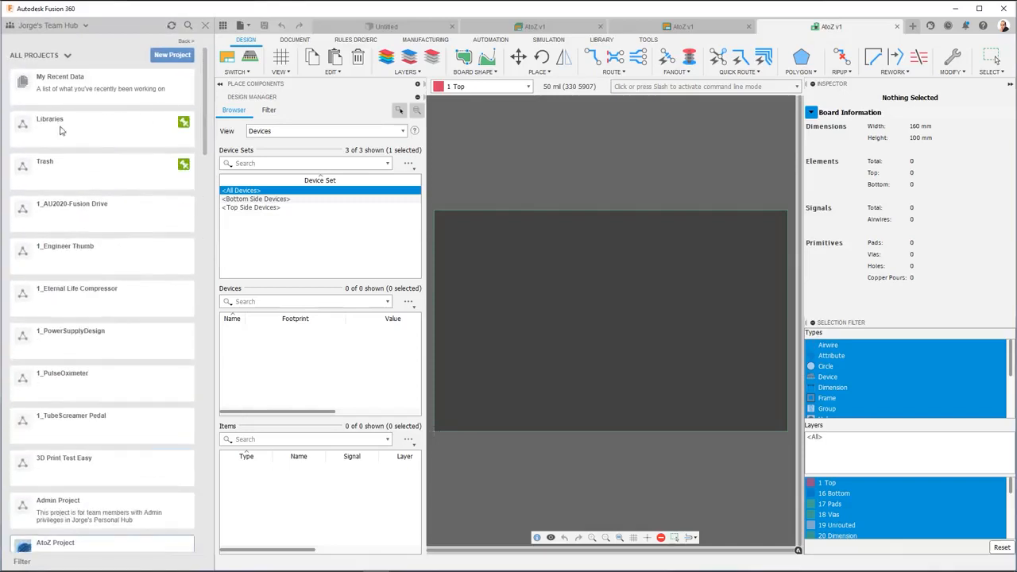
mouse_move(115, 131)
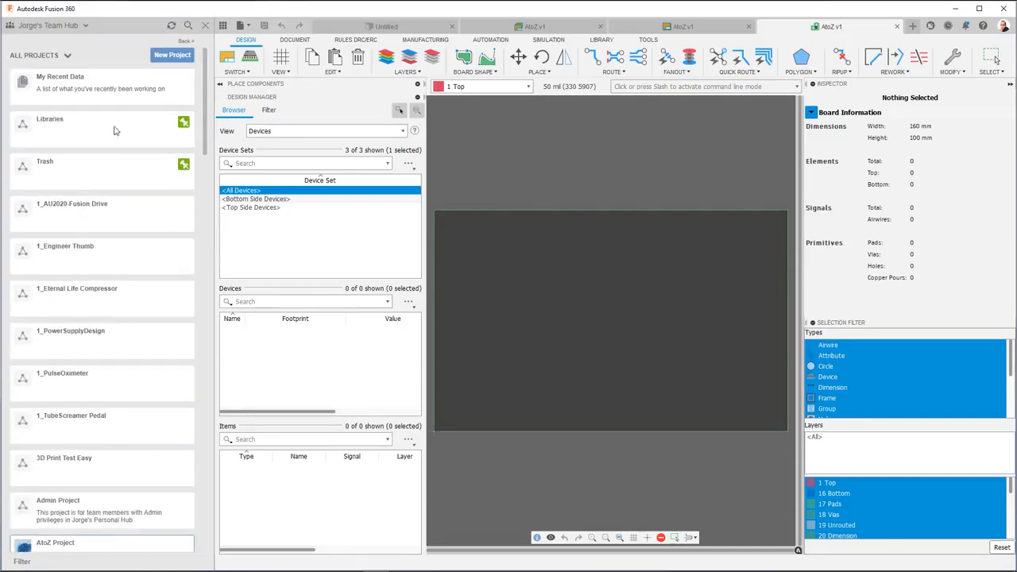
mouse_move(169, 132)
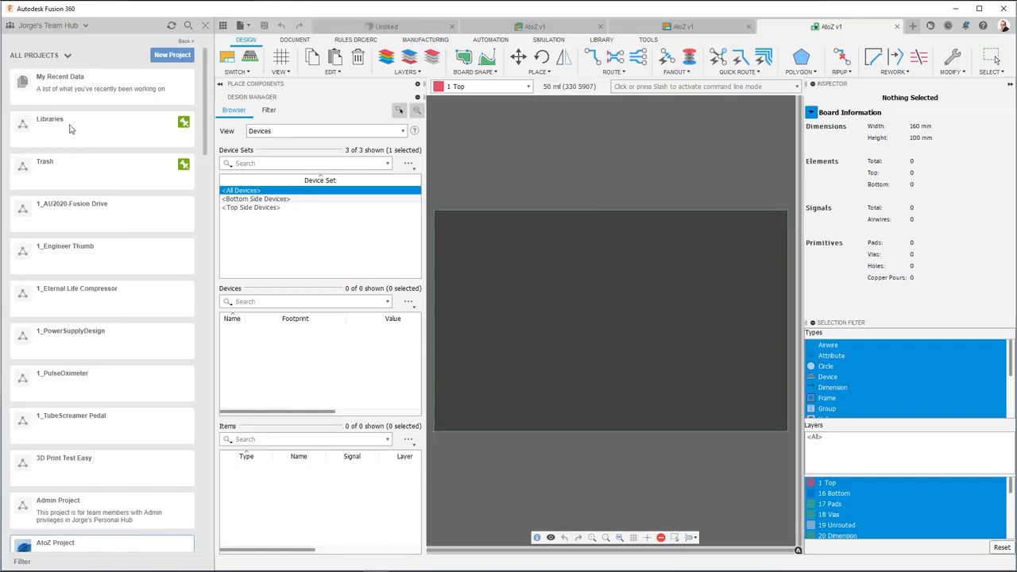
mouse_move(92, 170)
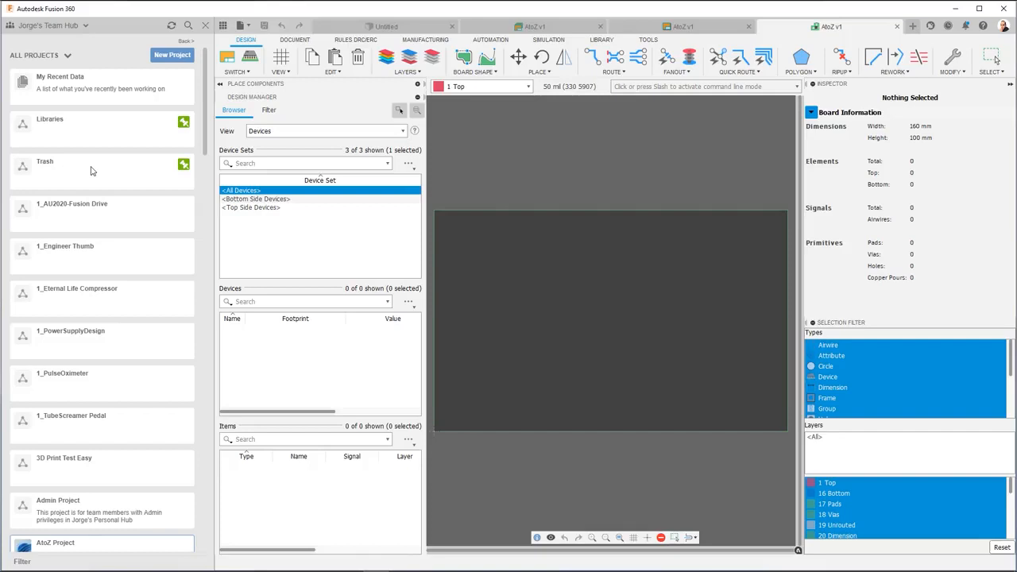
mouse_move(97, 138)
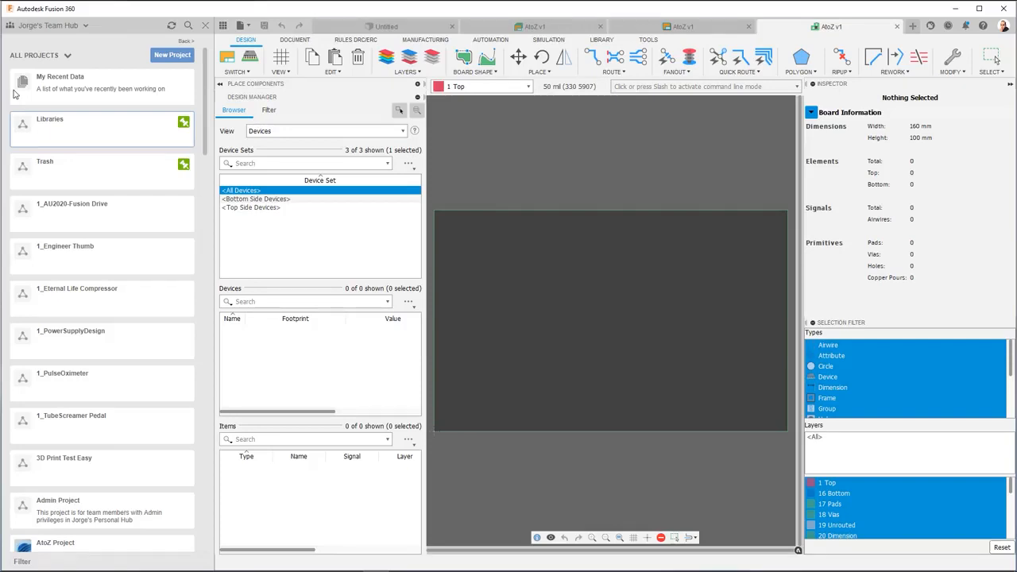
mouse_move(534, 25)
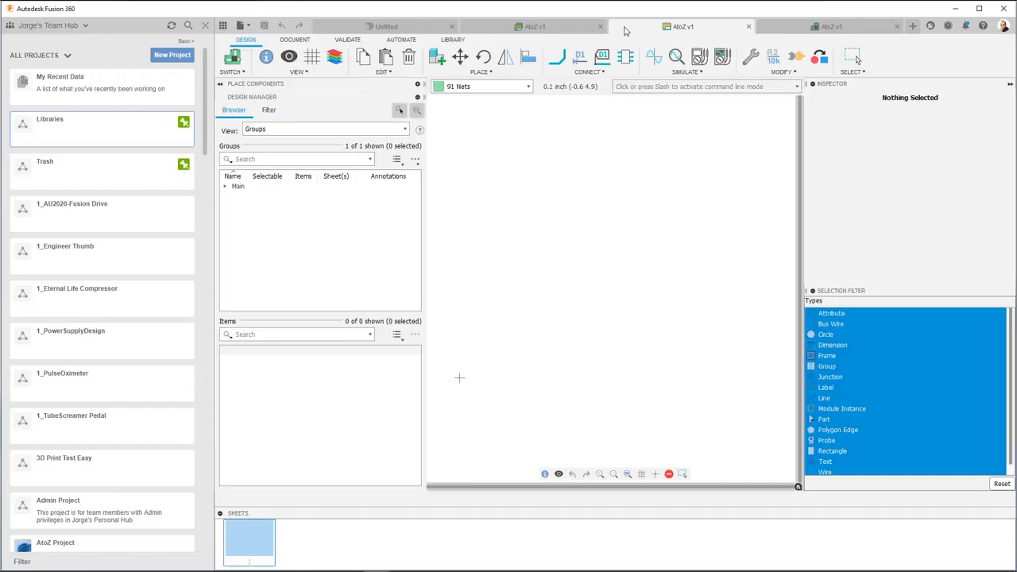
mouse_move(630, 29)
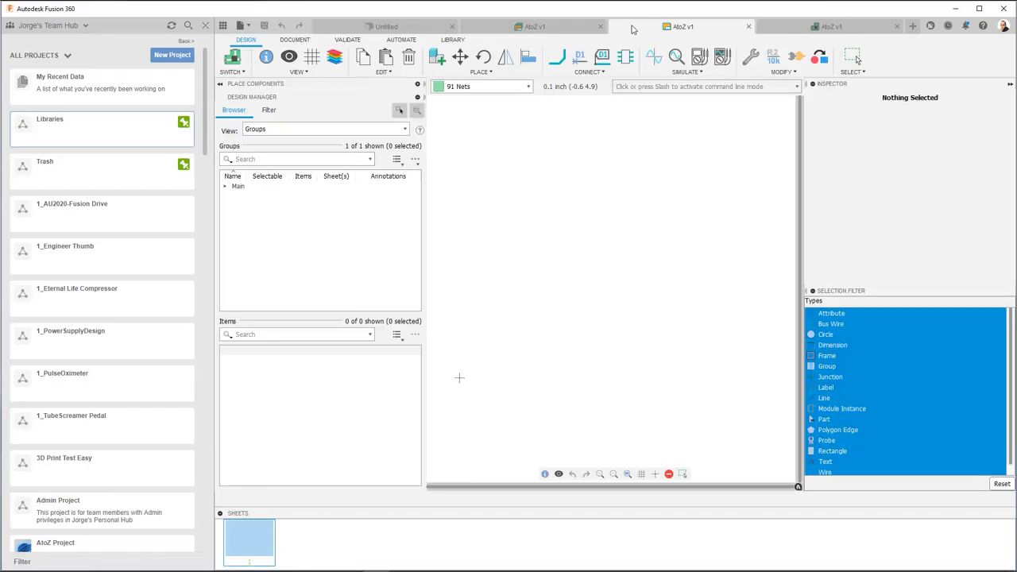